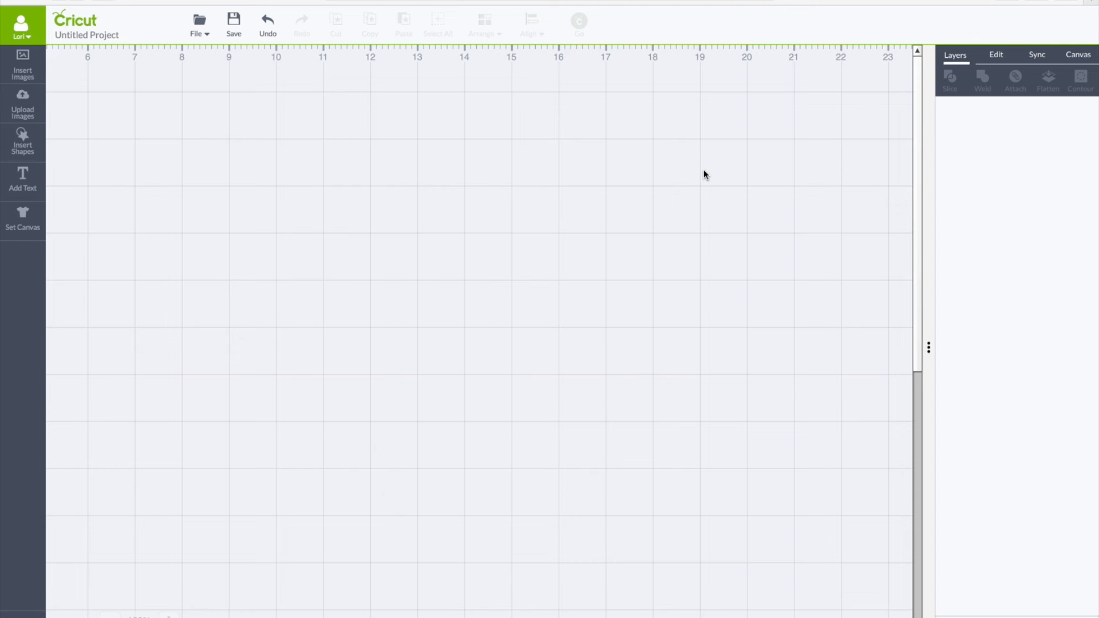
mouse_move(384, 73)
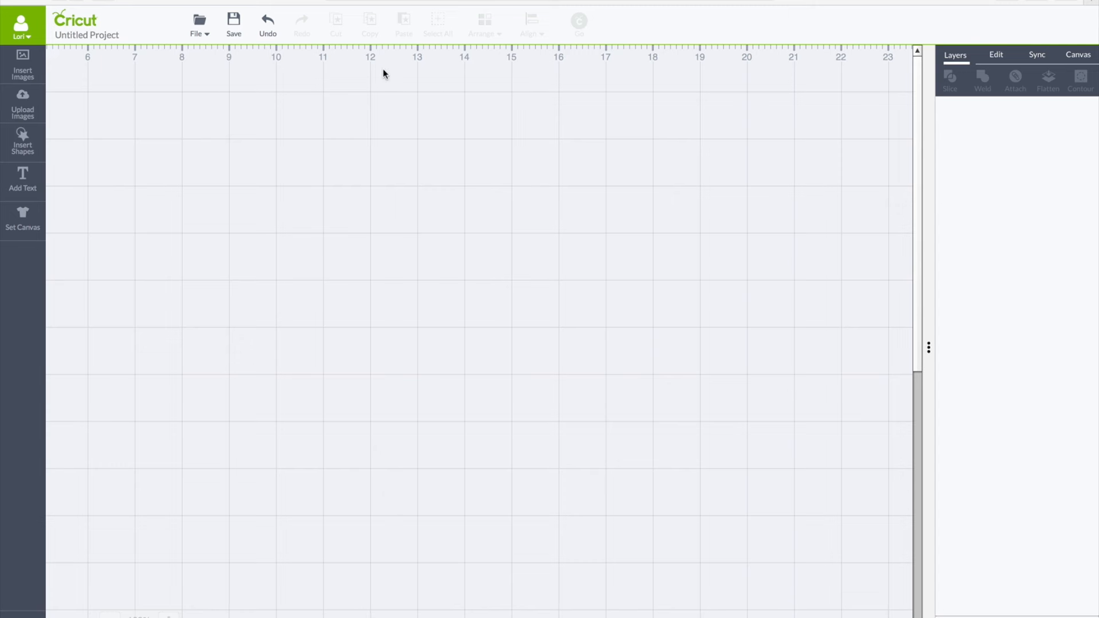
mouse_move(22, 107)
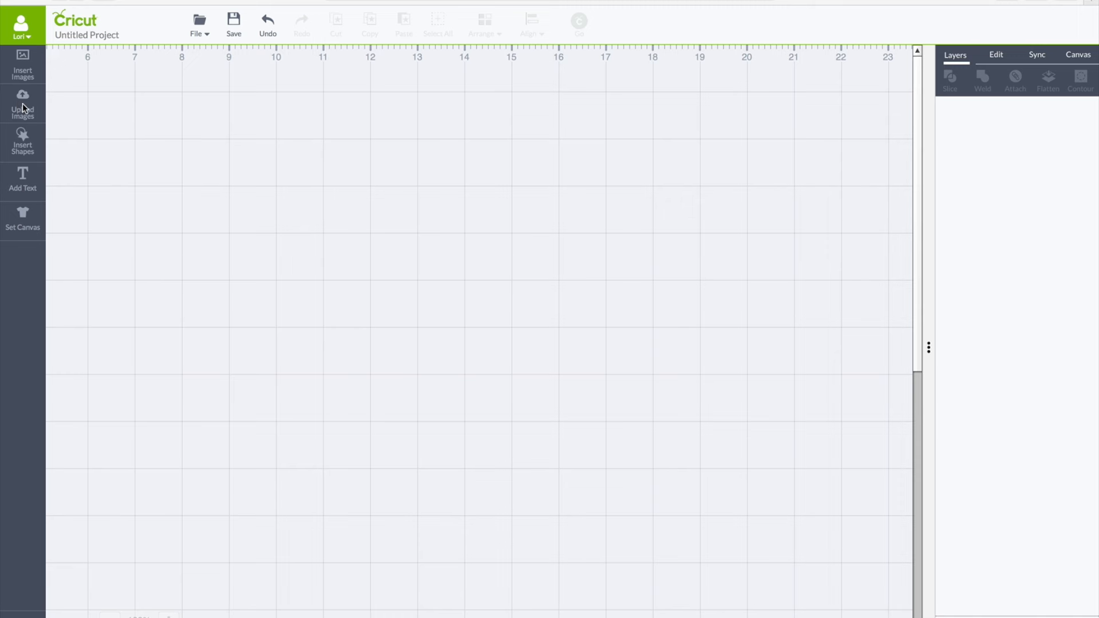
Insert the red and pink elephant pop-up card design from Uploaded Images onto the canvas
click(22, 106)
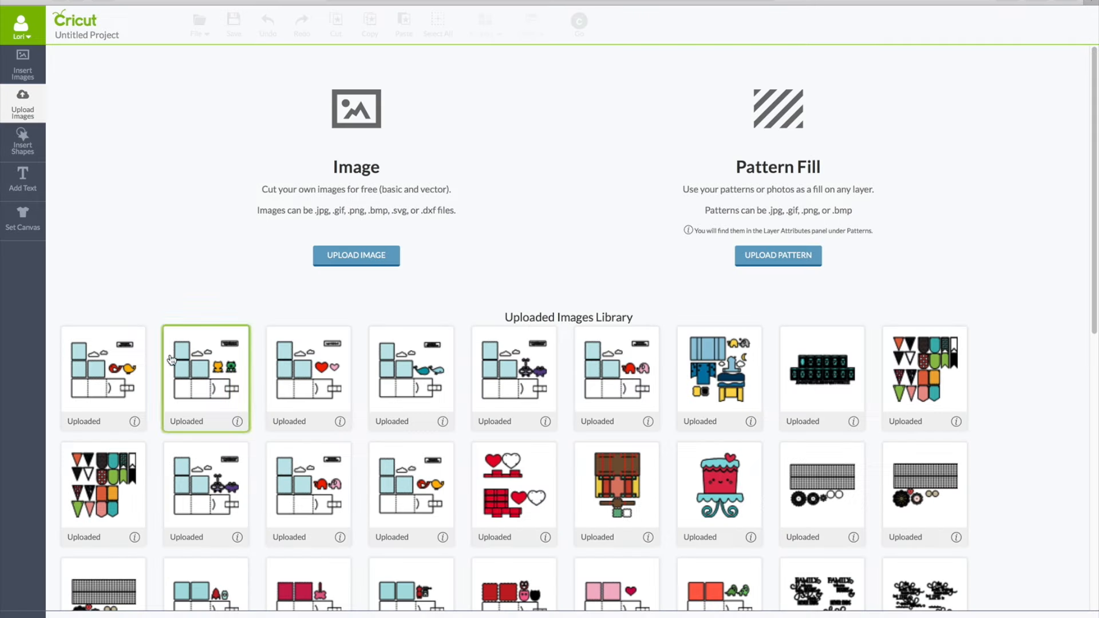
click(616, 368)
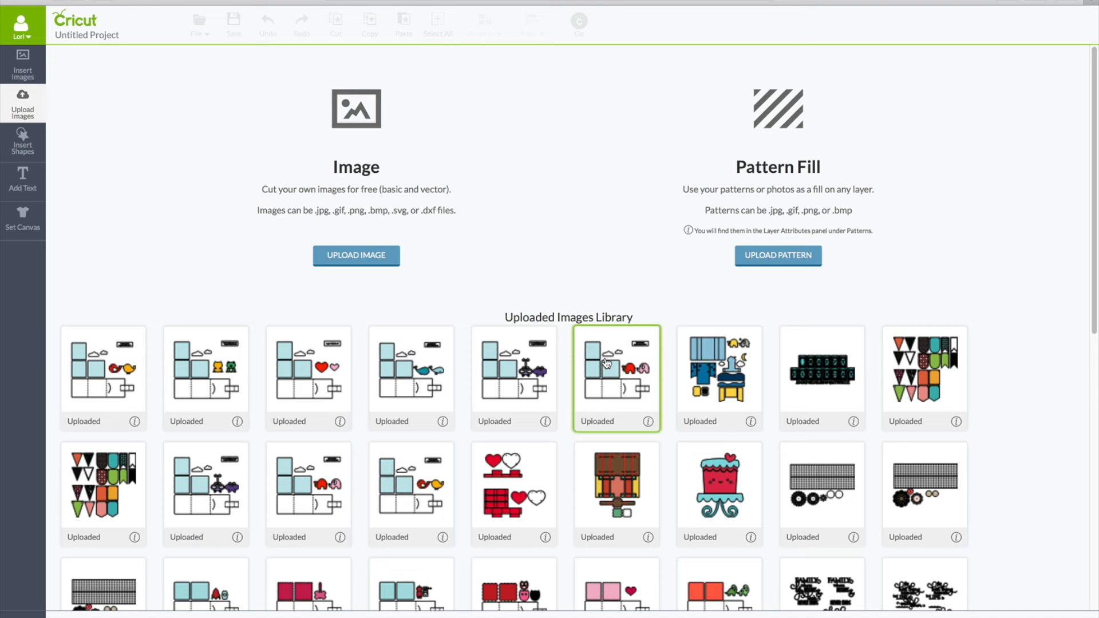
click(615, 379)
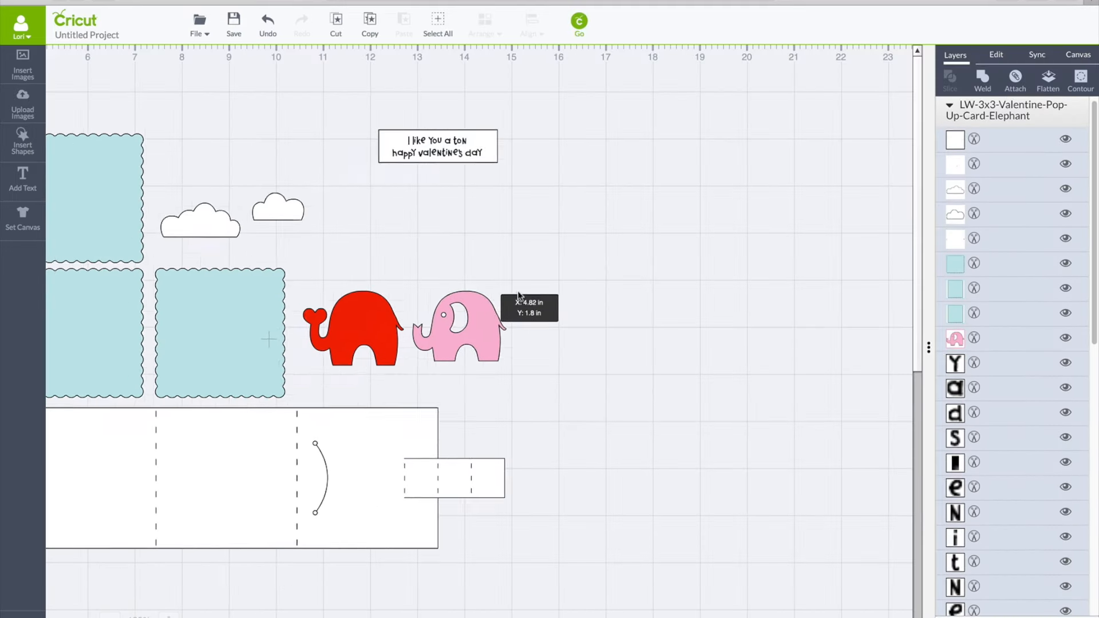
Ungroup every card piece, flatten the greeting text to a printable image, and attach the base pieces
click(437, 25)
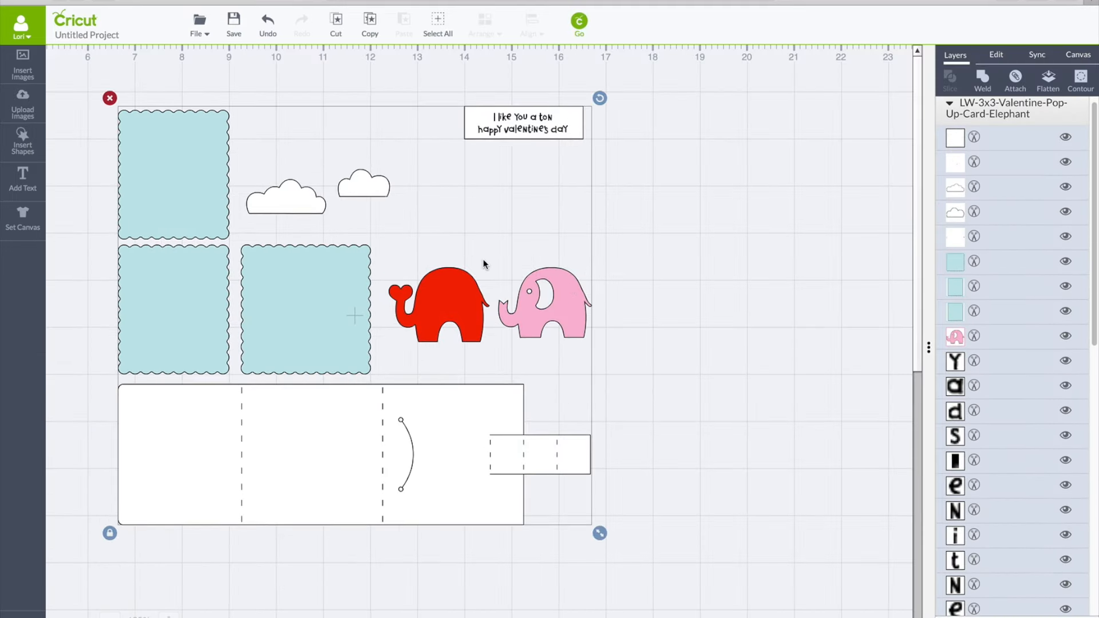
right_click(582, 317)
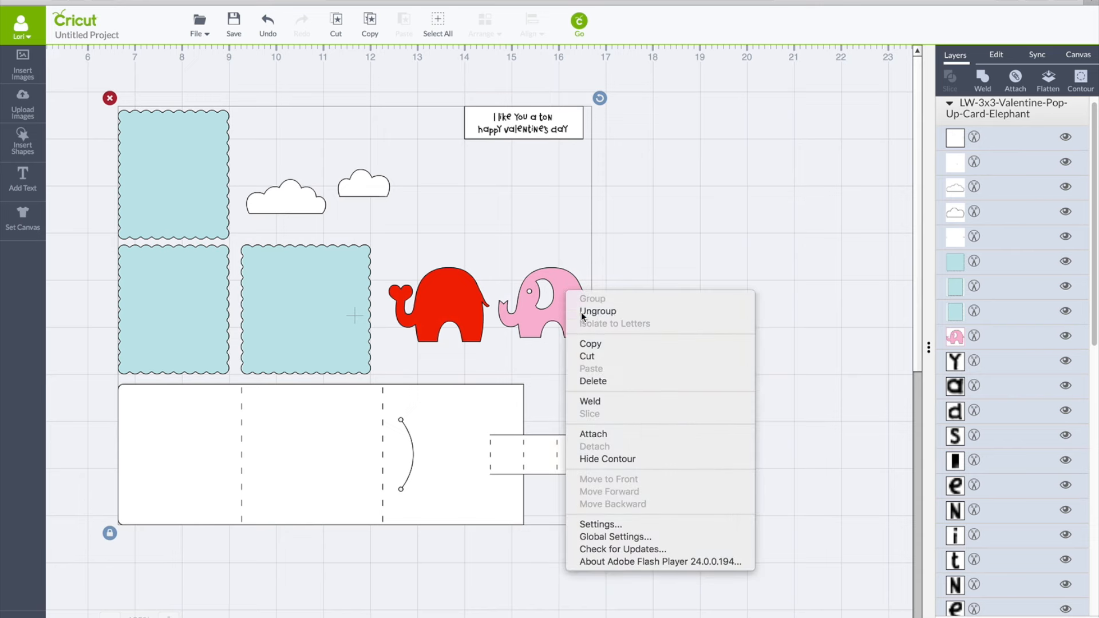
click(597, 311)
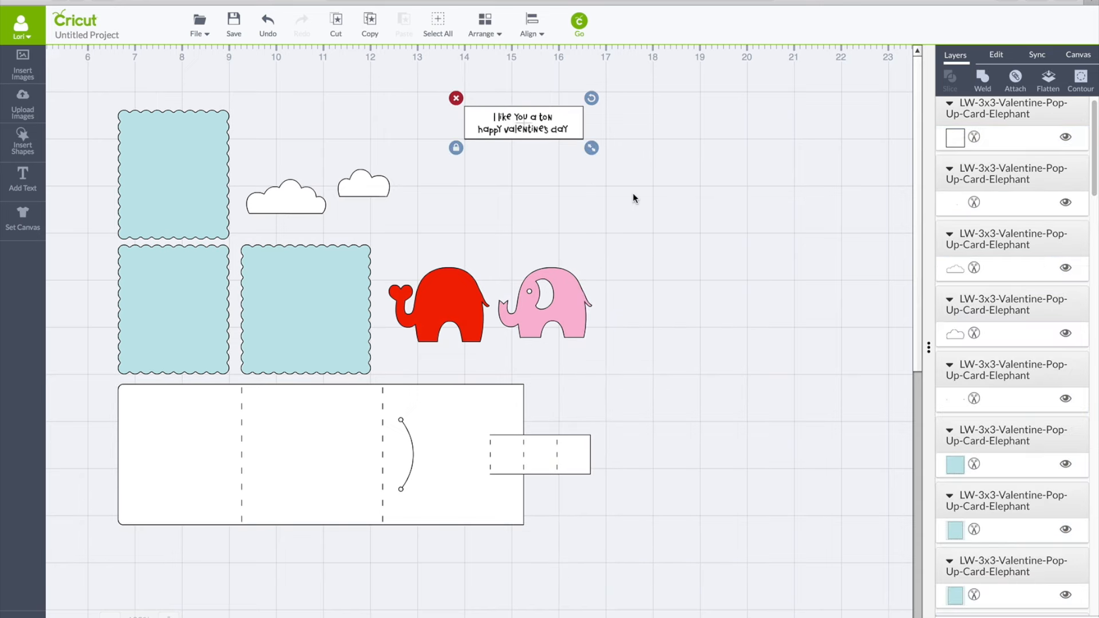
mouse_move(680, 172)
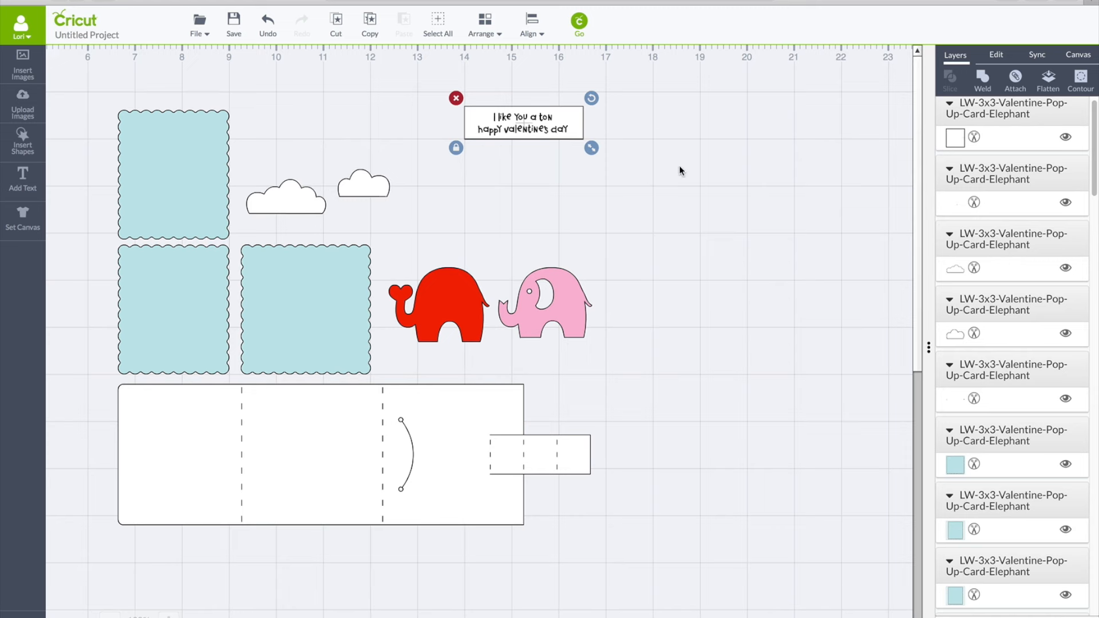
mouse_move(1049, 84)
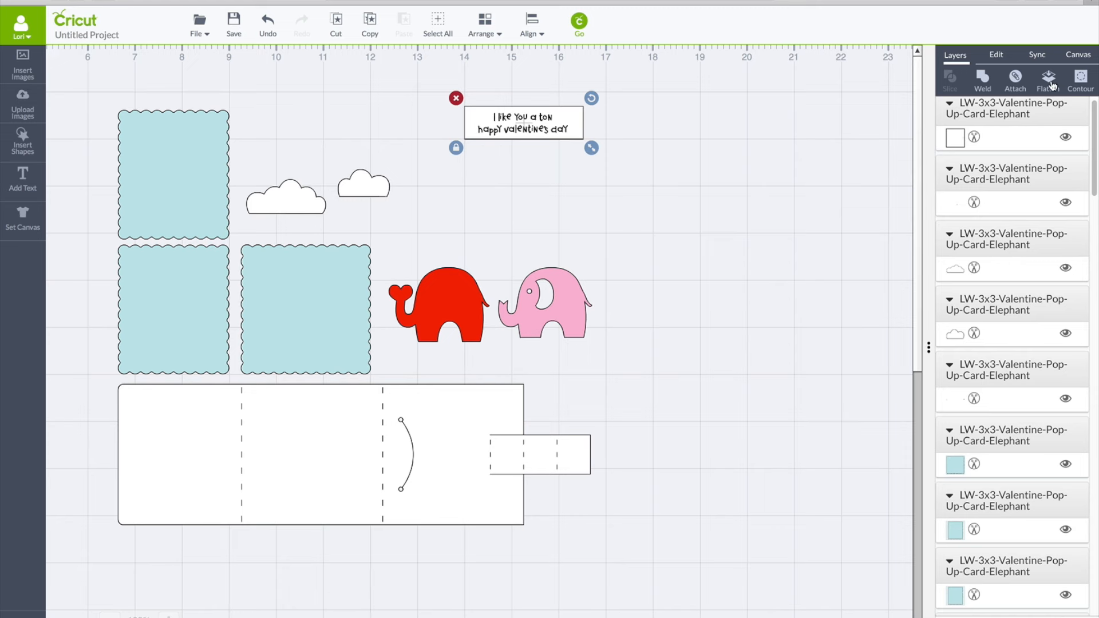
click(1049, 78)
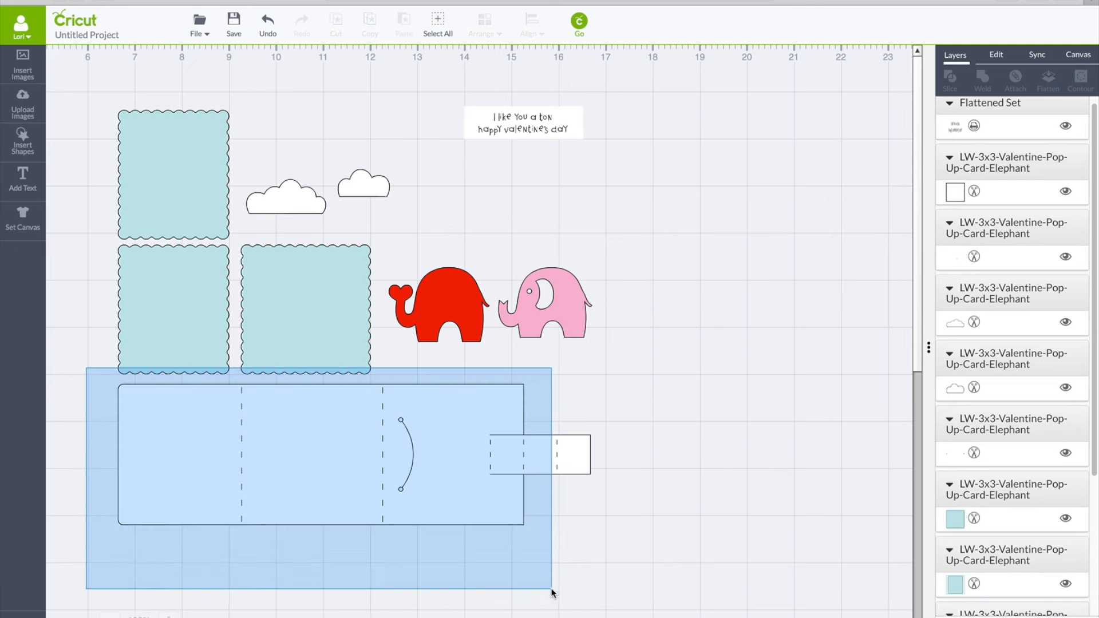
click(315, 456)
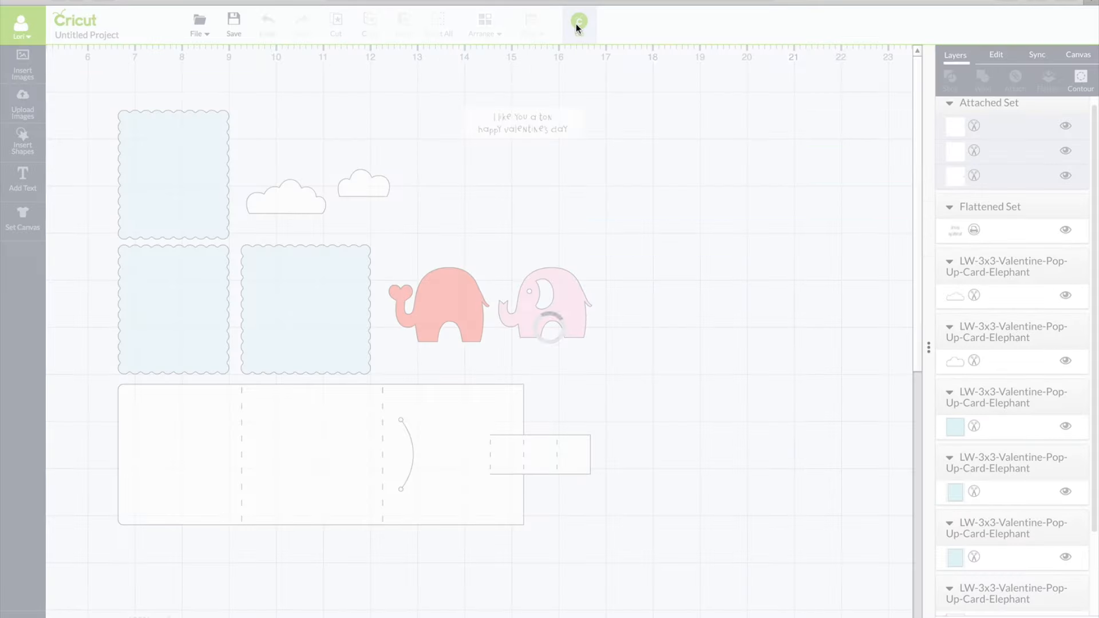
click(579, 24)
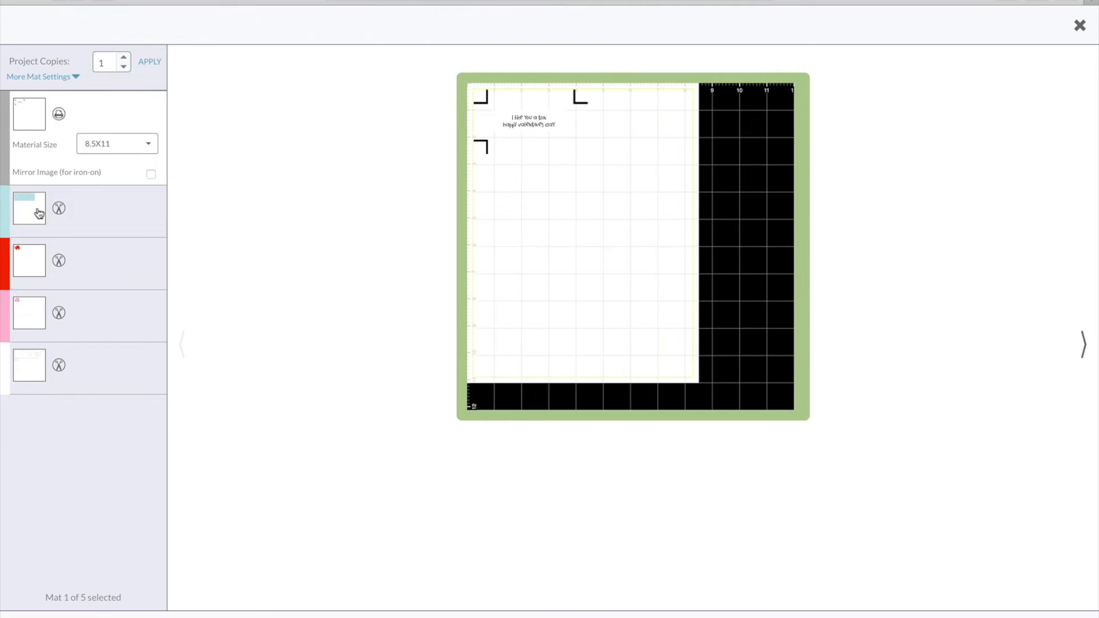
click(29, 313)
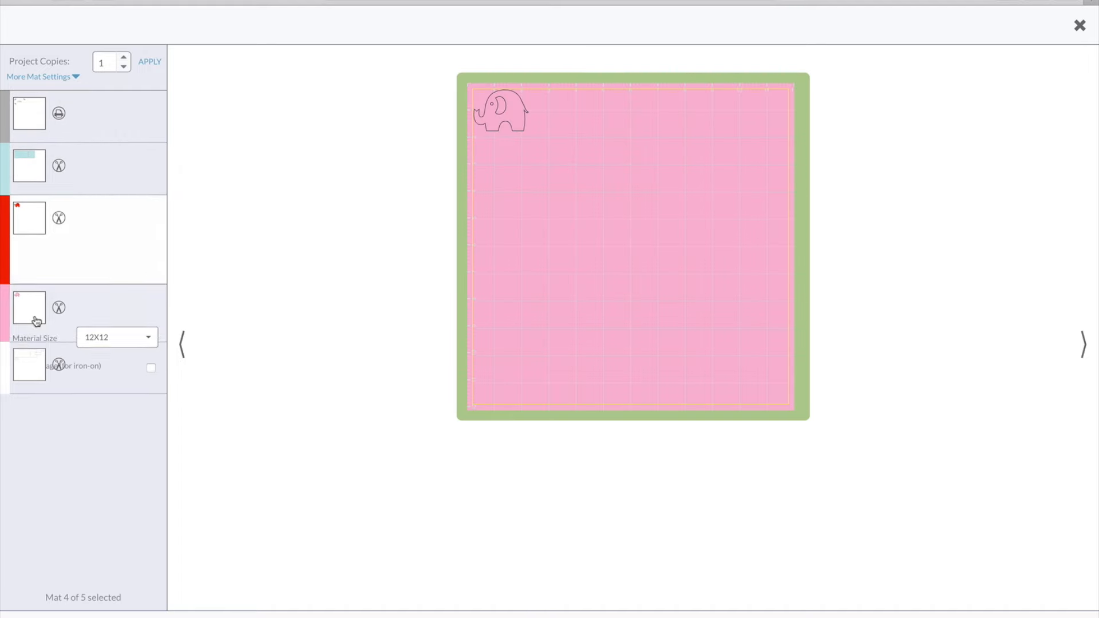
click(1084, 344)
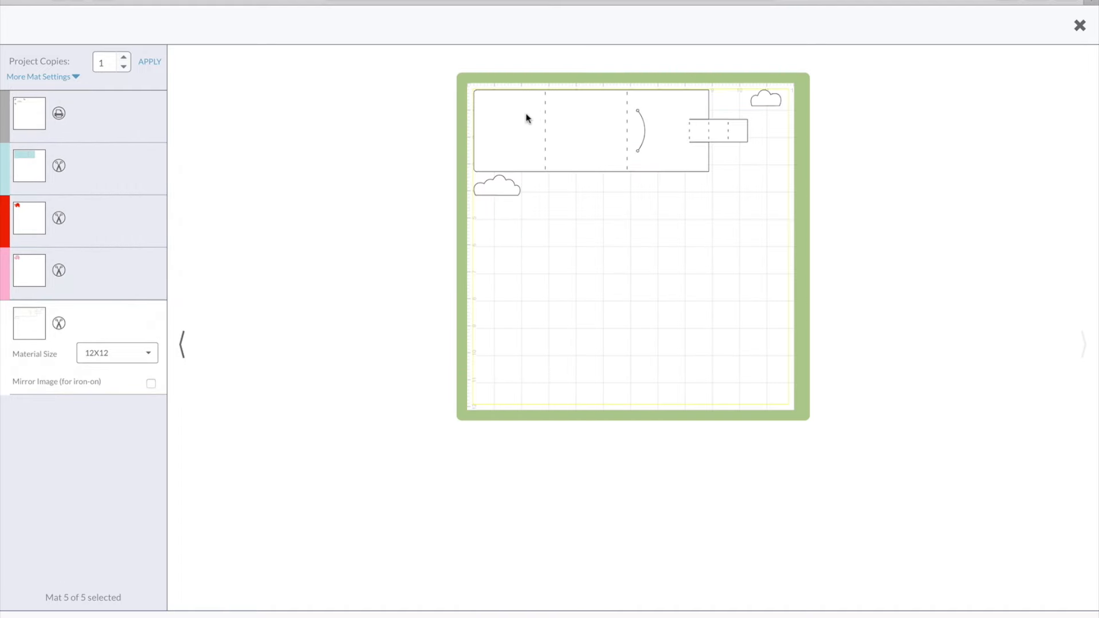
mouse_move(667, 150)
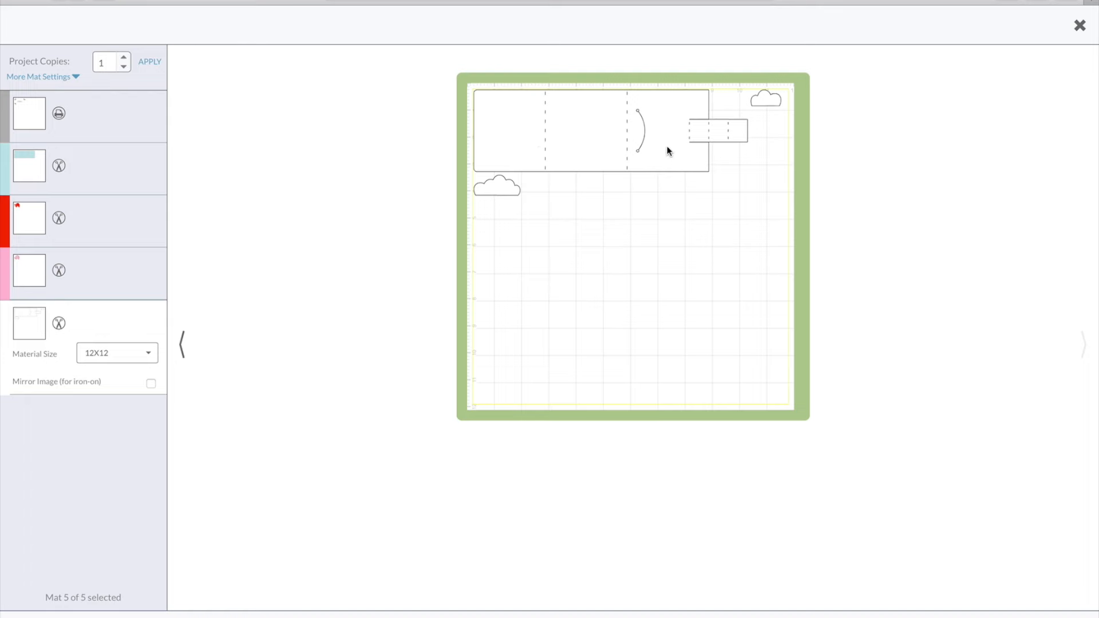
mouse_move(639, 165)
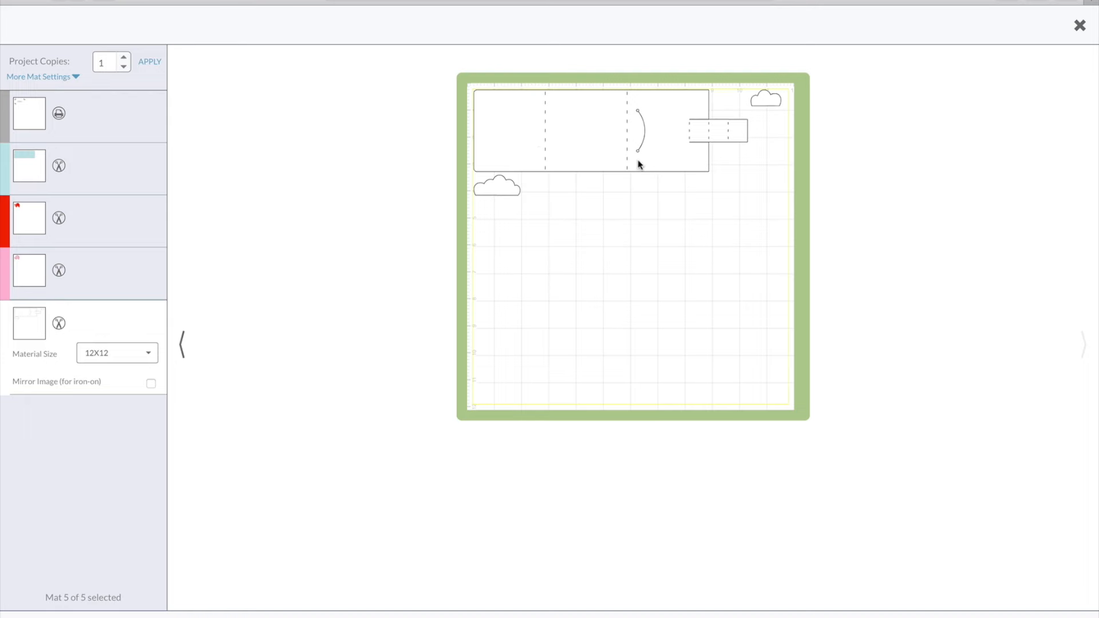
mouse_move(550, 153)
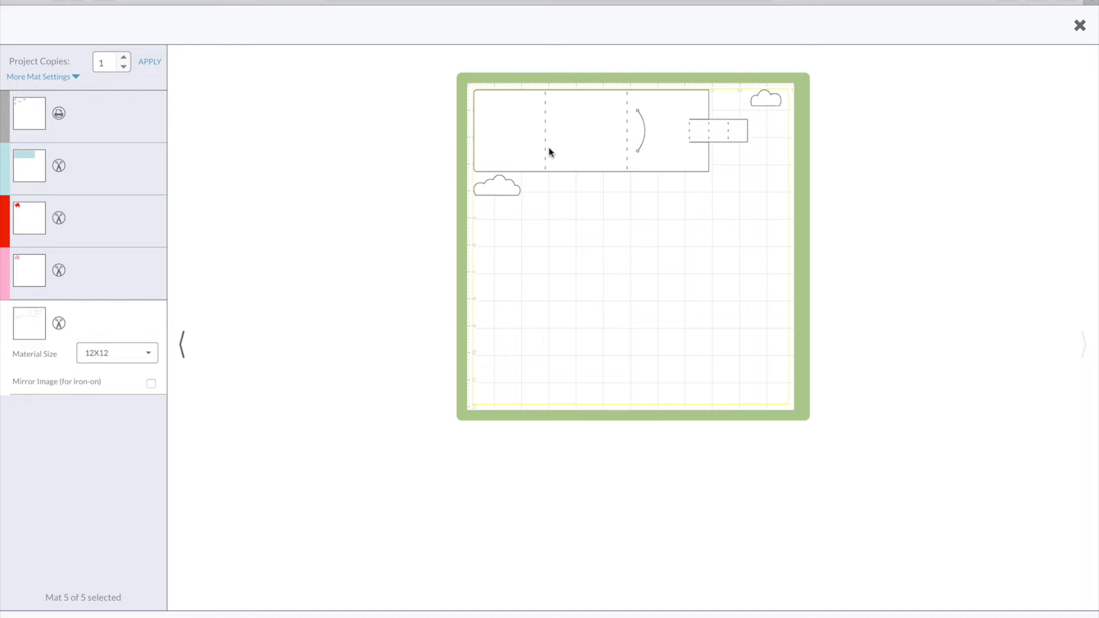
mouse_move(645, 135)
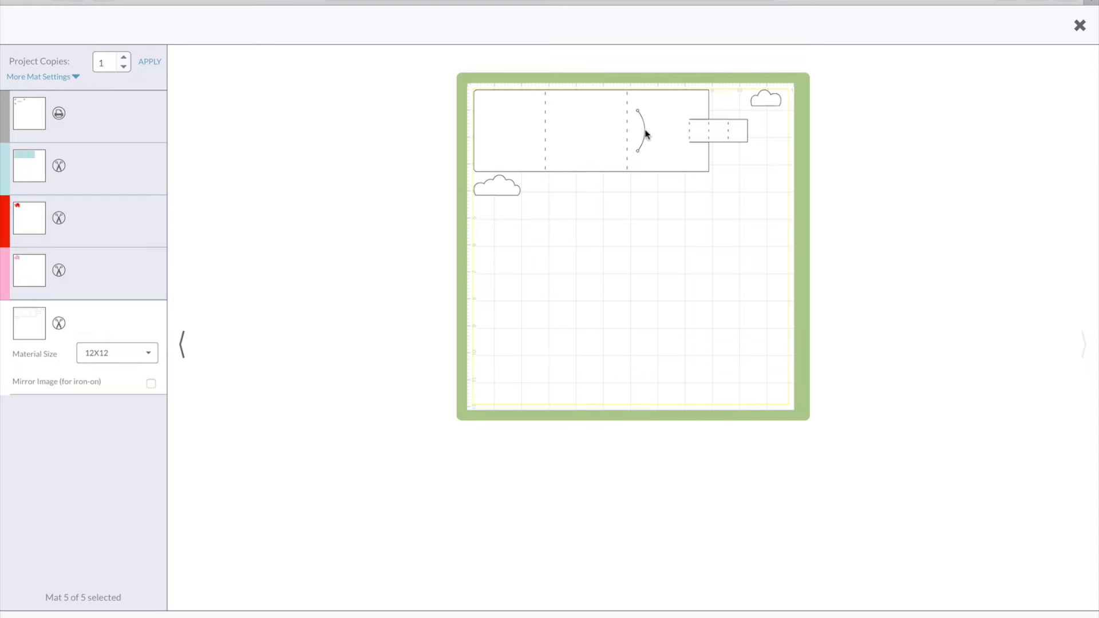
mouse_move(637, 160)
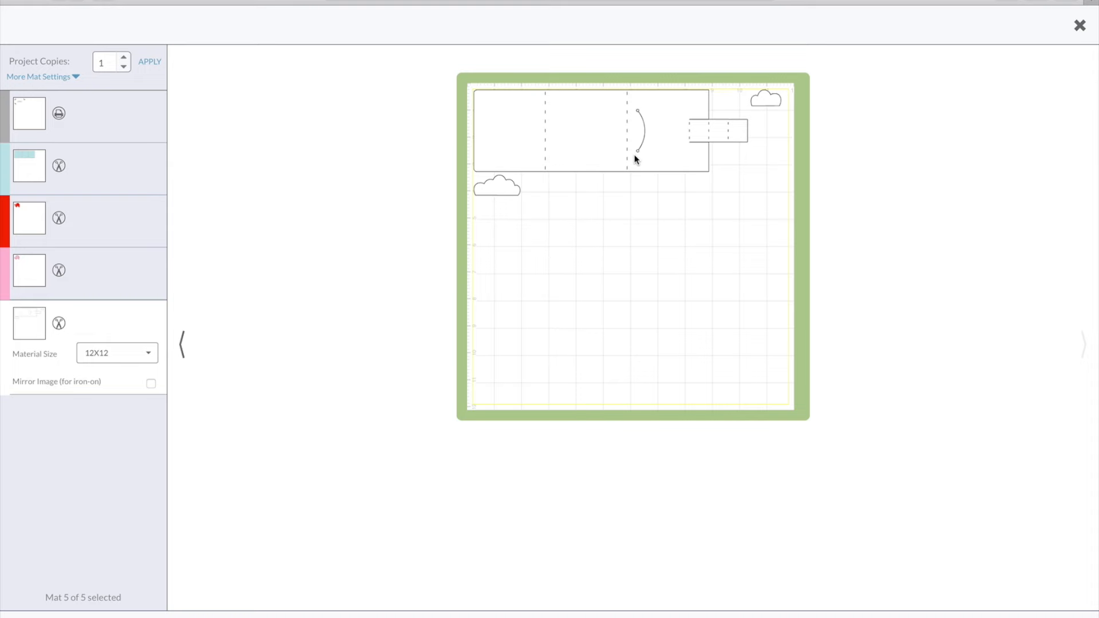
mouse_move(637, 136)
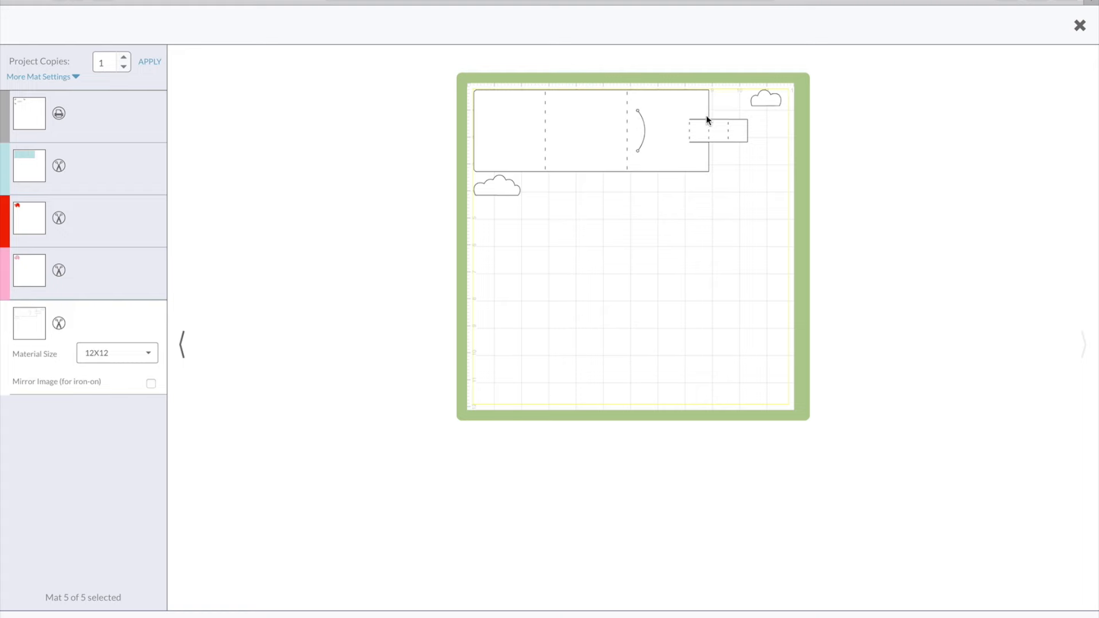
mouse_move(527, 126)
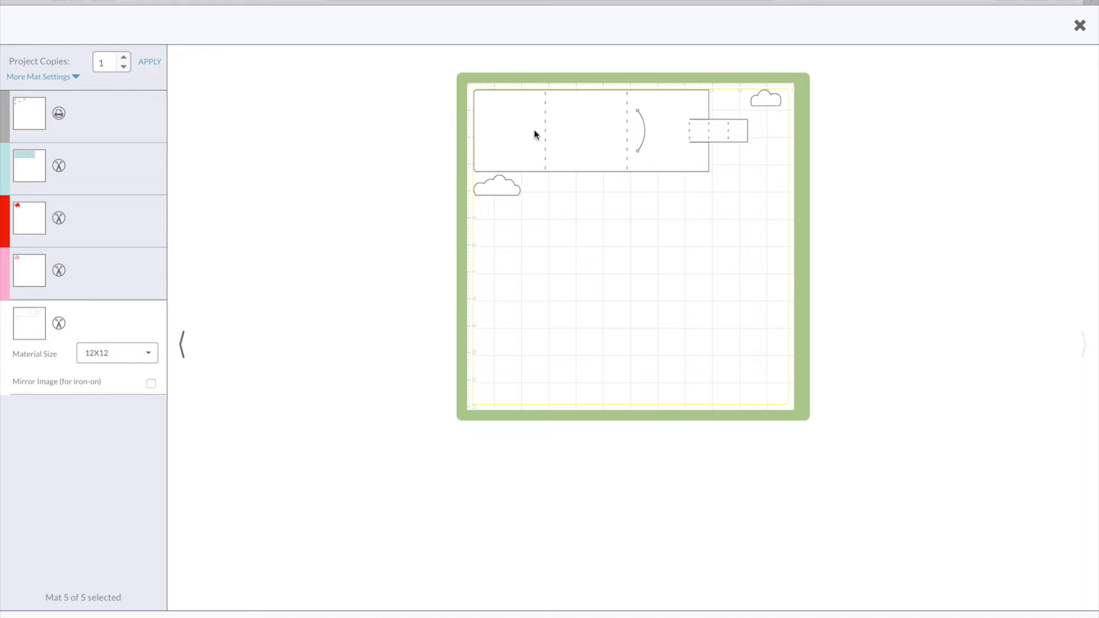
mouse_move(527, 134)
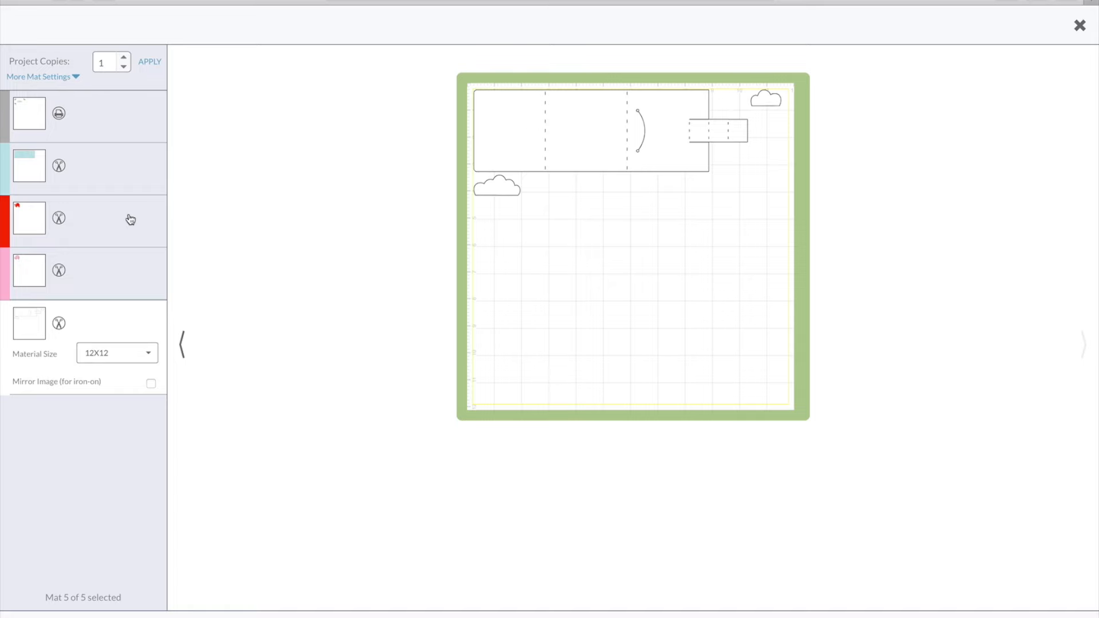
click(29, 218)
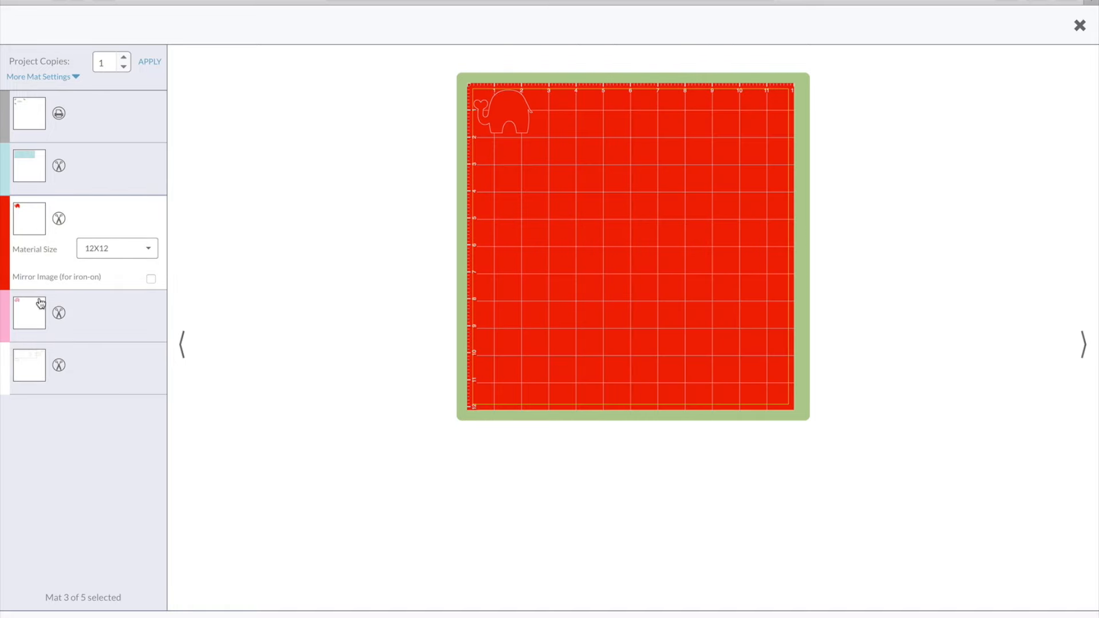
mouse_move(214, 254)
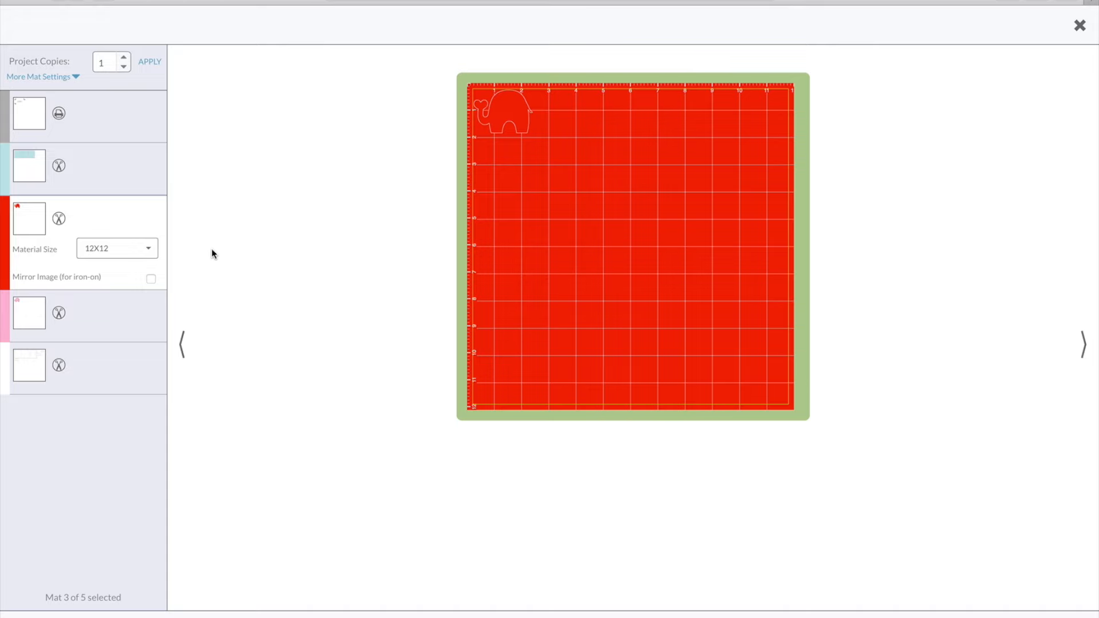
click(1080, 25)
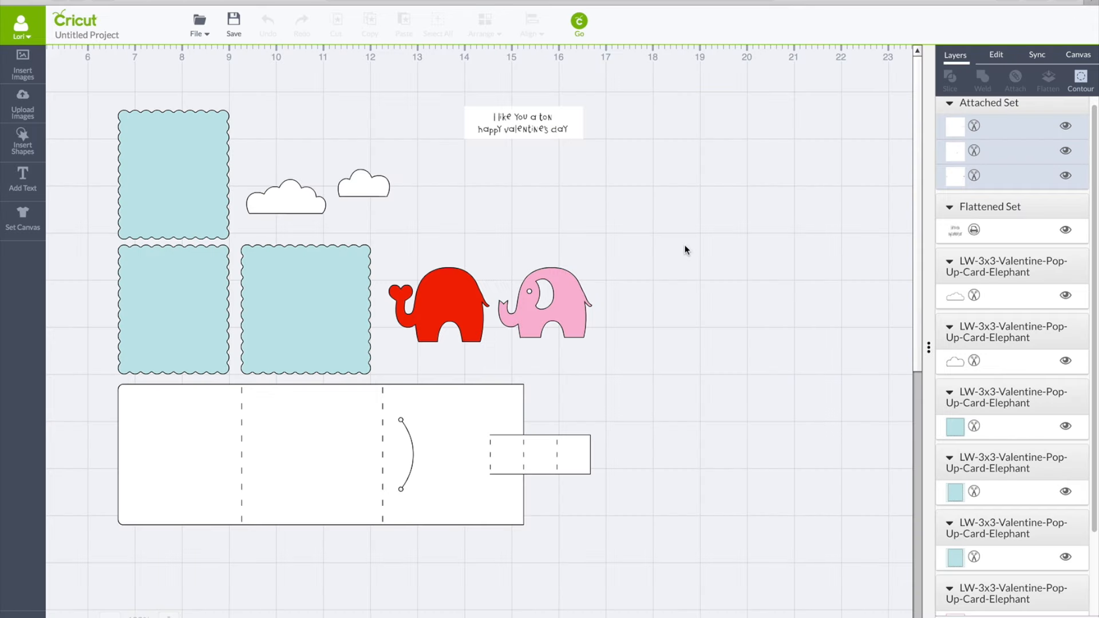
mouse_move(514, 117)
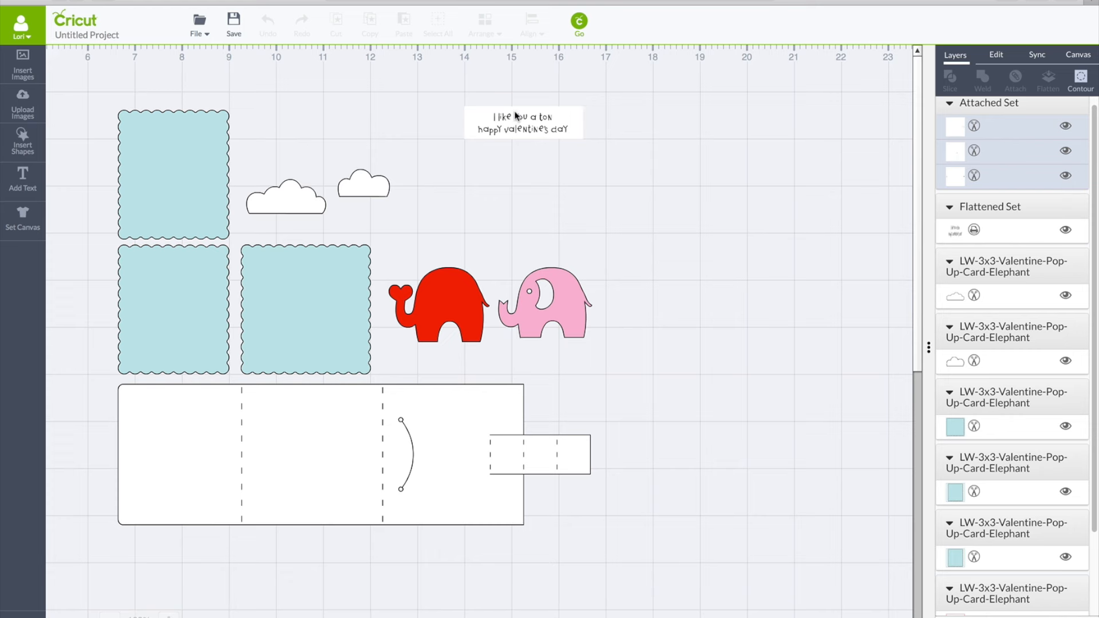
mouse_move(549, 399)
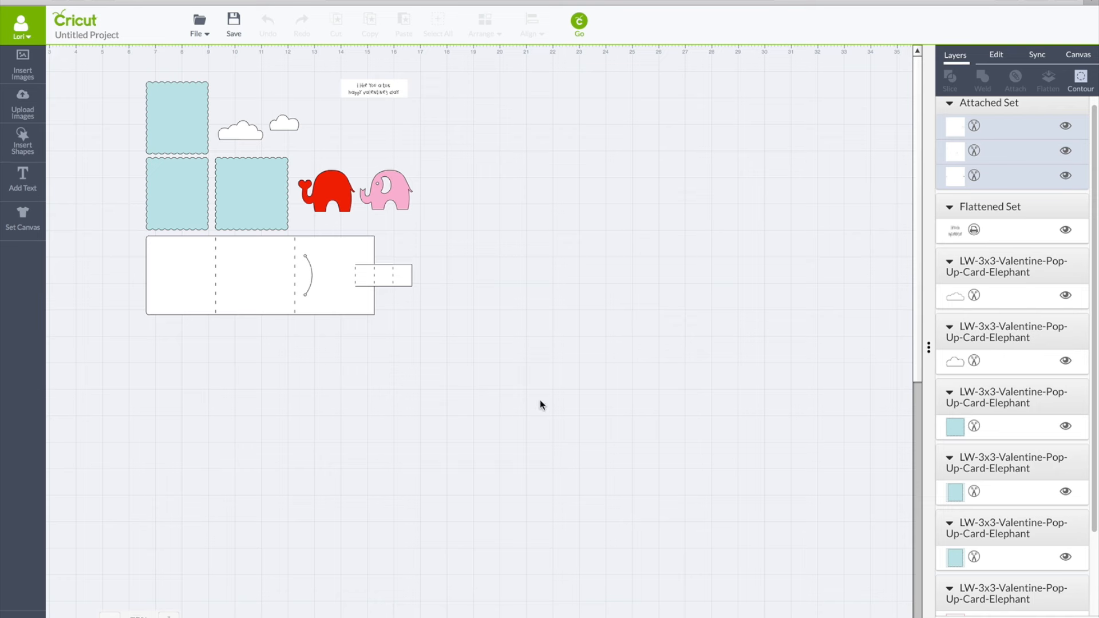
mouse_move(887, 203)
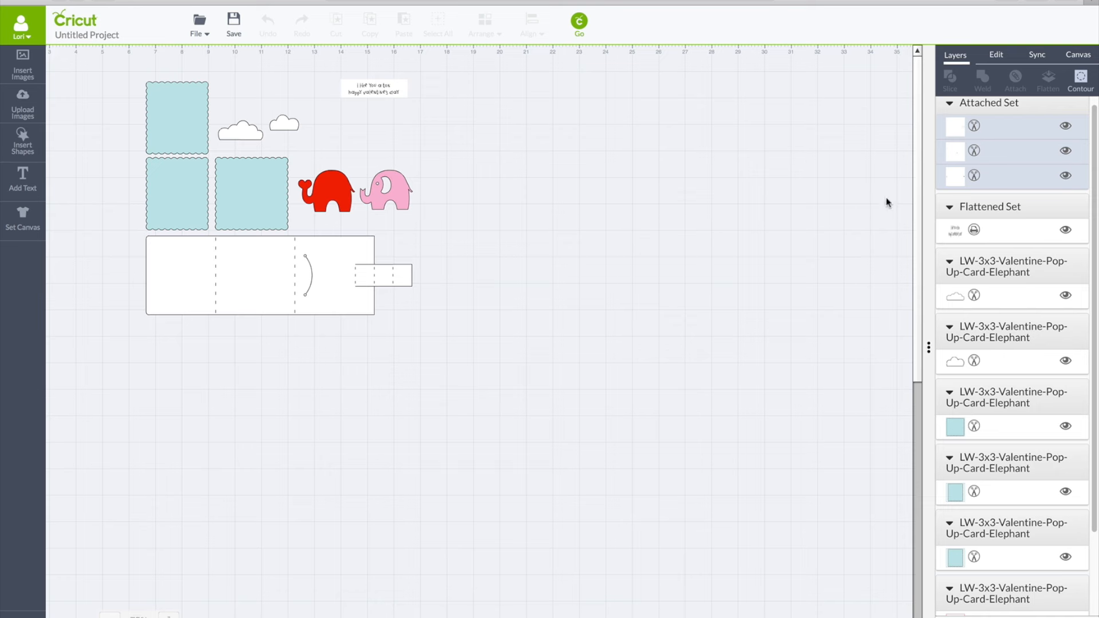
mouse_move(776, 146)
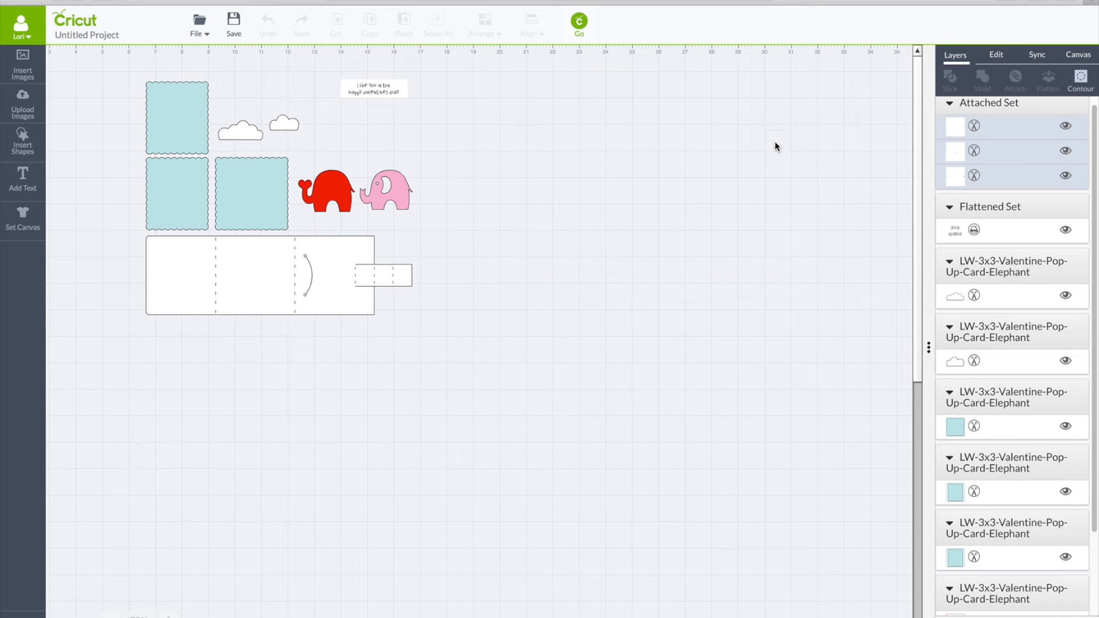
mouse_move(413, 114)
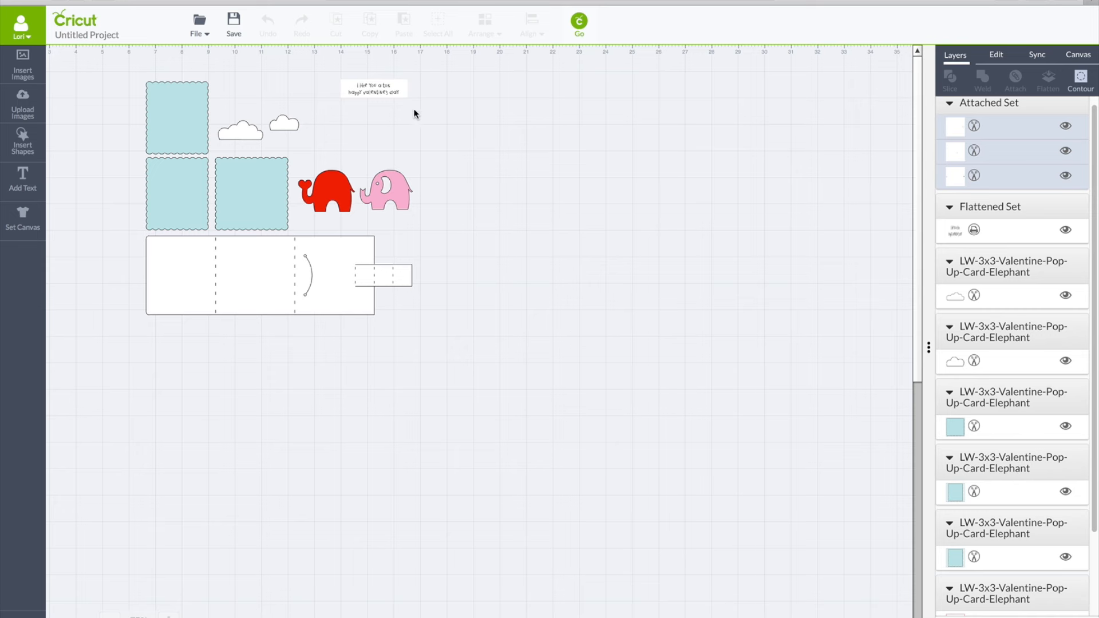